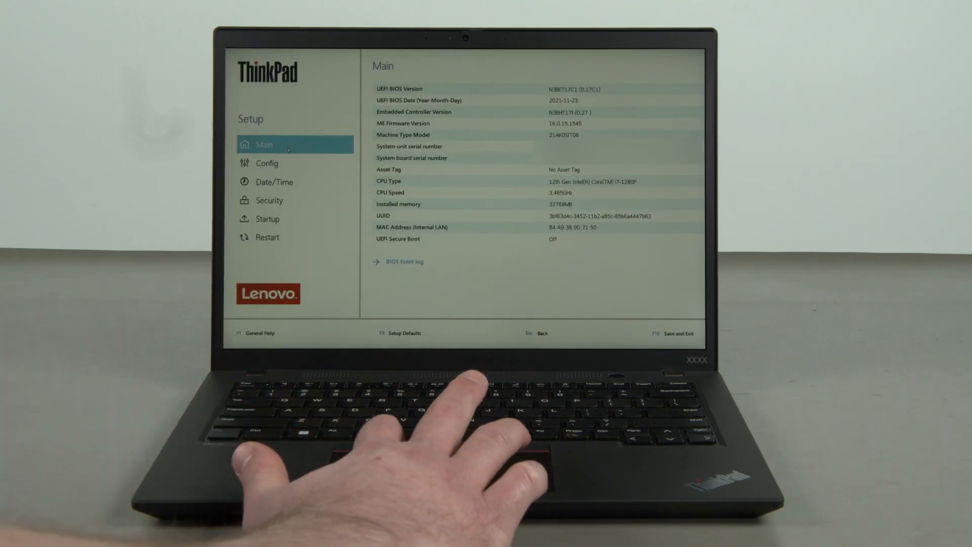
# - Choose Disable Built-in Battery under Config > Power so the Setup Confirmation prompt appears
pyautogui.click(267, 163)
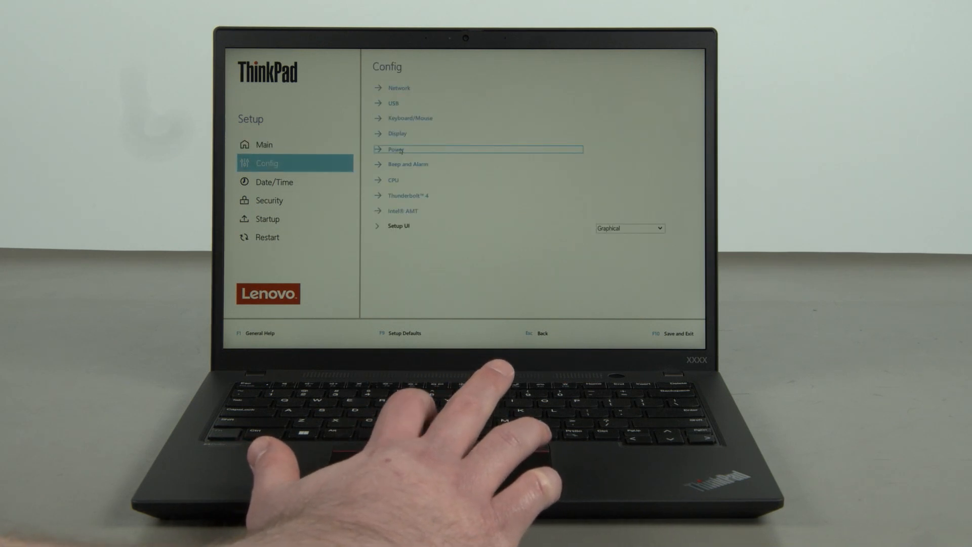
pyautogui.click(395, 150)
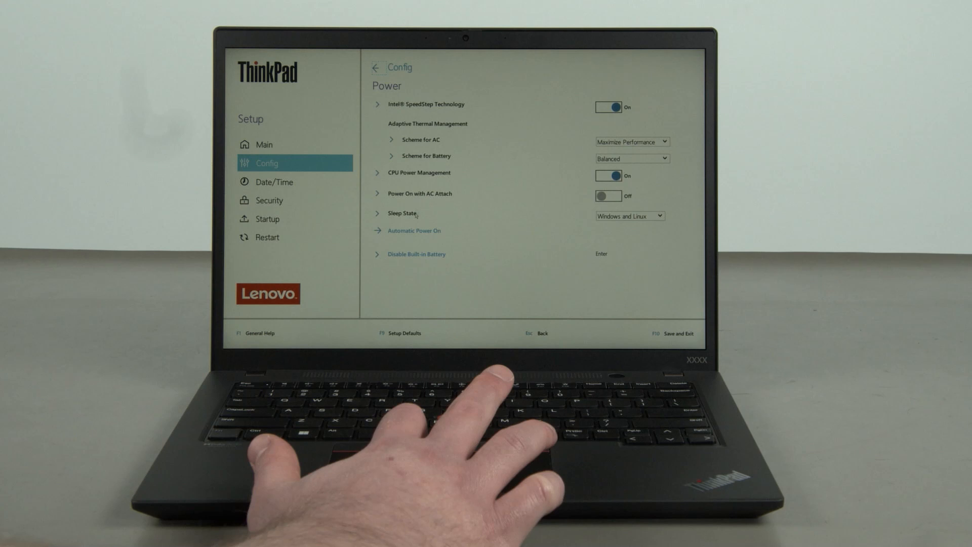
pyautogui.click(419, 253)
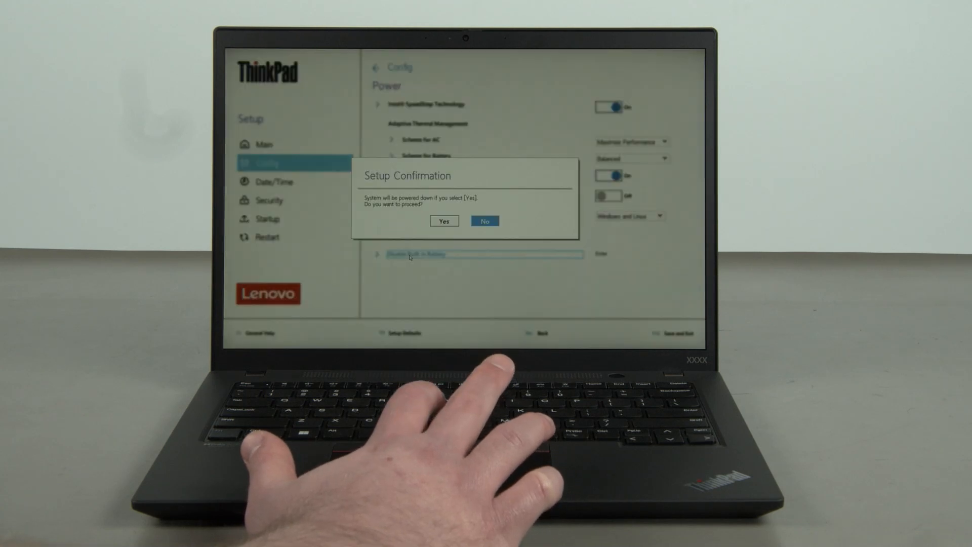